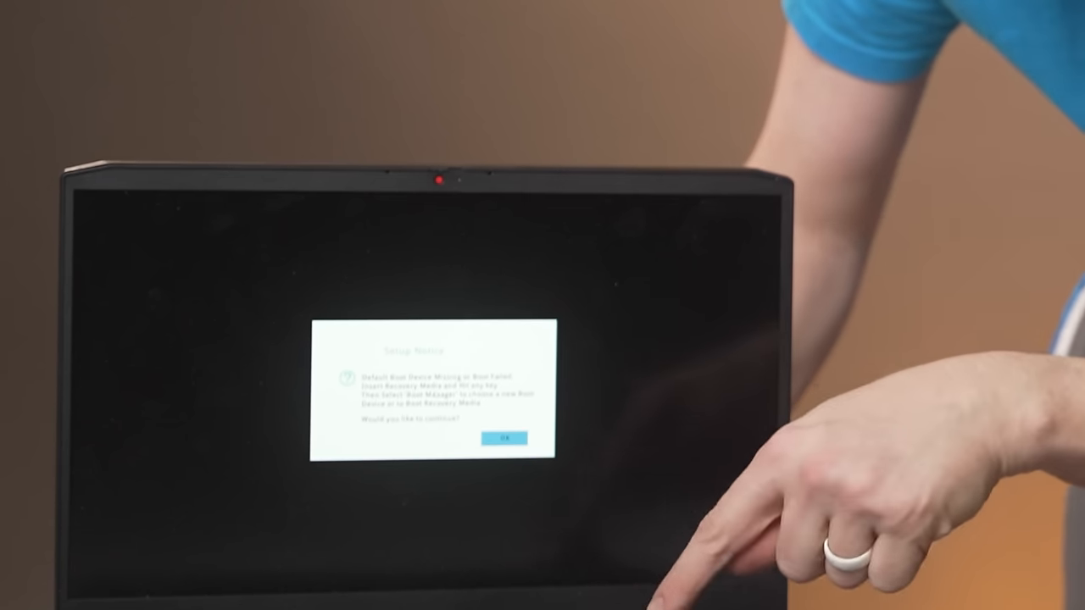
Step: Dismiss the missing boot device Setup Notice to continue booting from the external drive
click(505, 438)
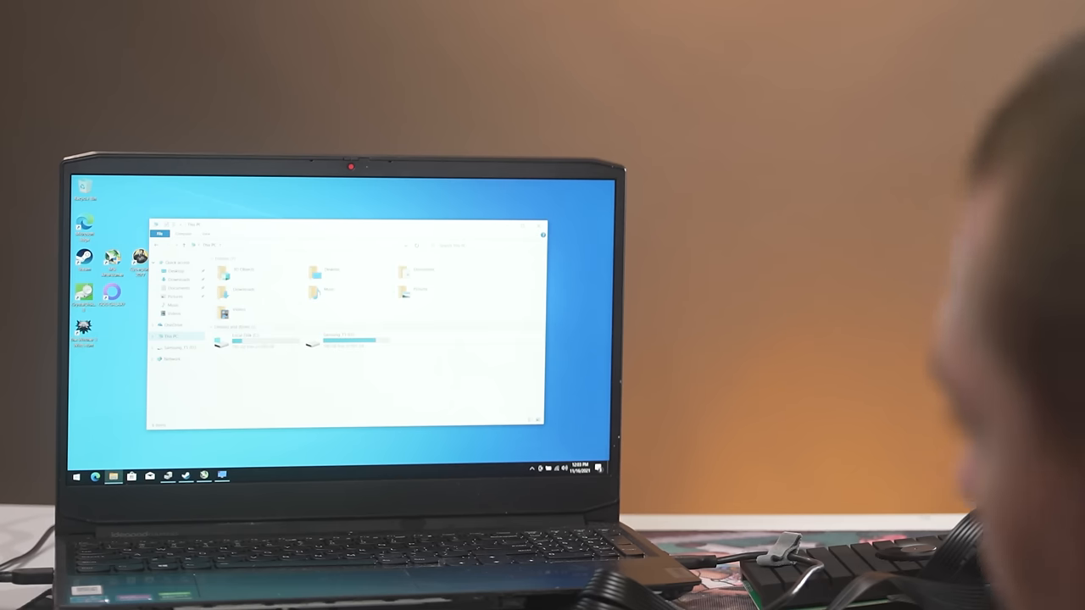
Step: Create a new simple volume on the unallocated space via Disk Management's wizard
right_click(279, 305)
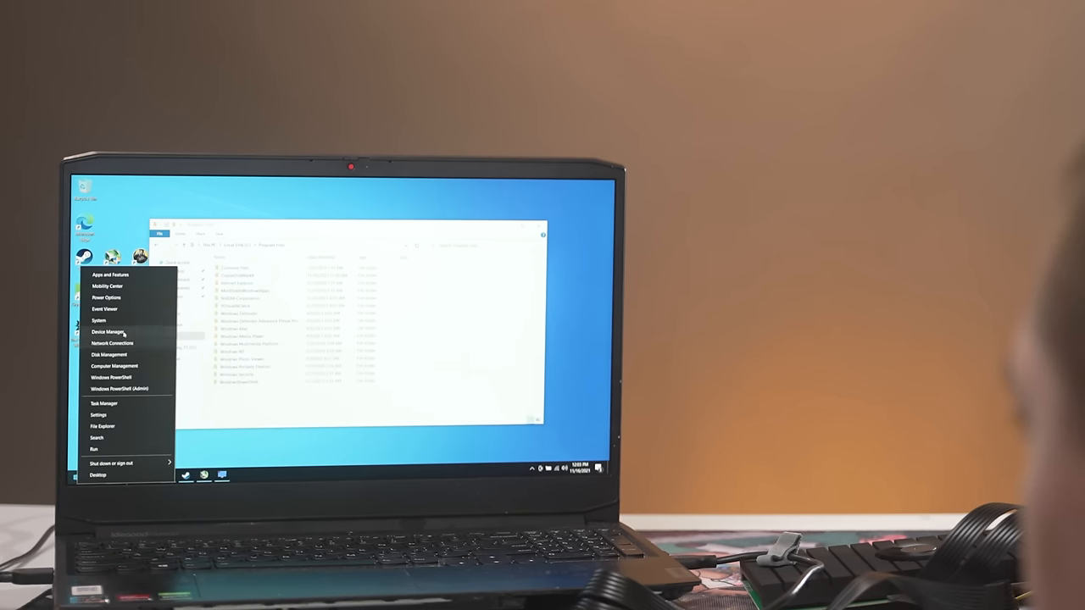
click(111, 354)
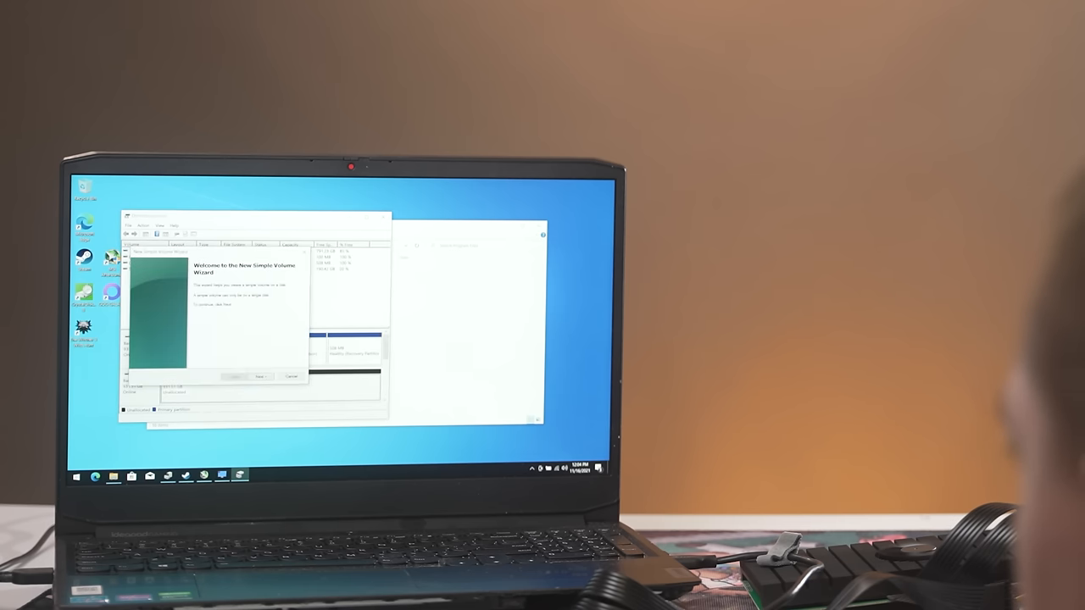
click(261, 376)
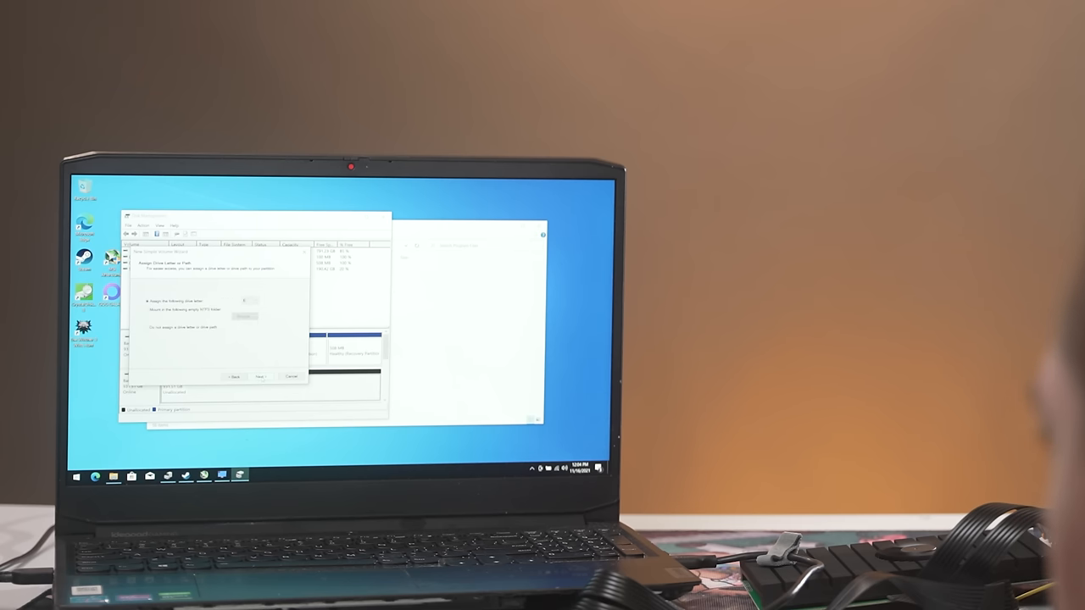
click(260, 376)
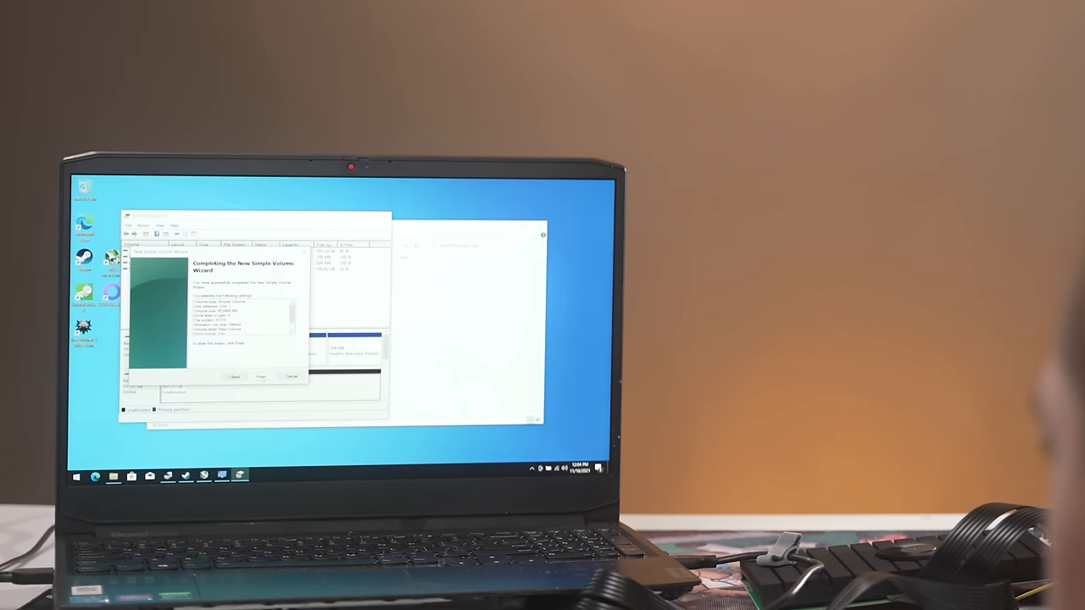
click(263, 376)
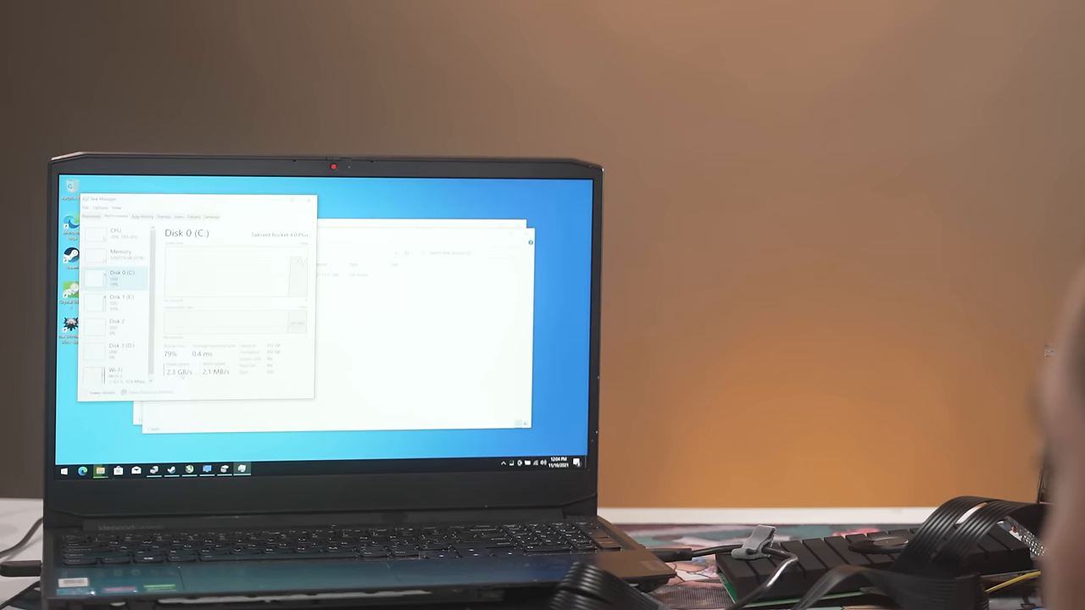
Step: View Disk 1 (E:) activity in Task Manager's Performance tab, then close Task Manager
click(121, 298)
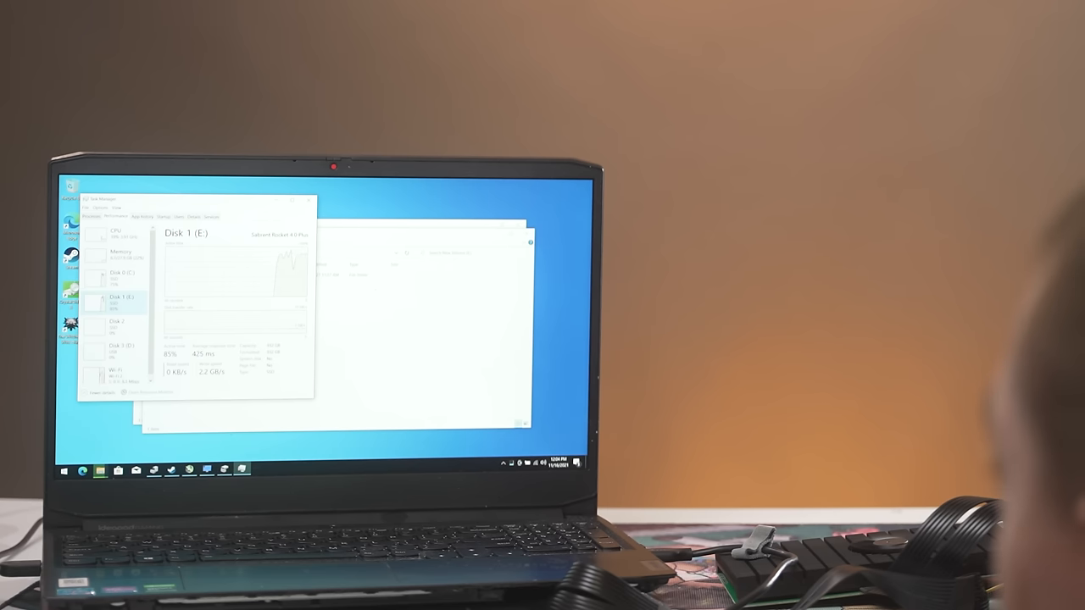
click(114, 278)
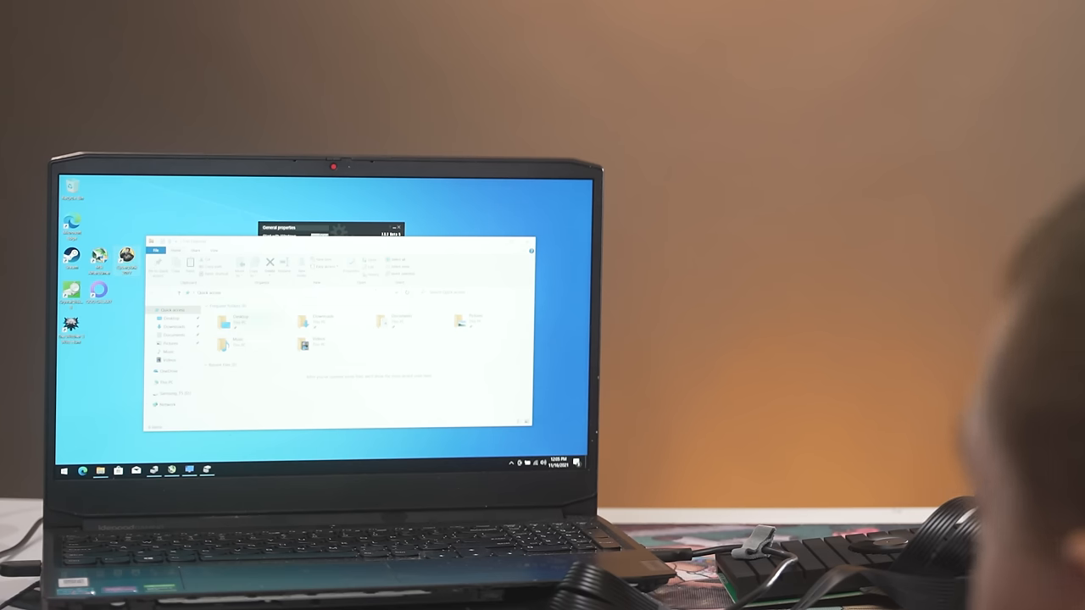
Step: Close the File Explorer folder window
click(224, 470)
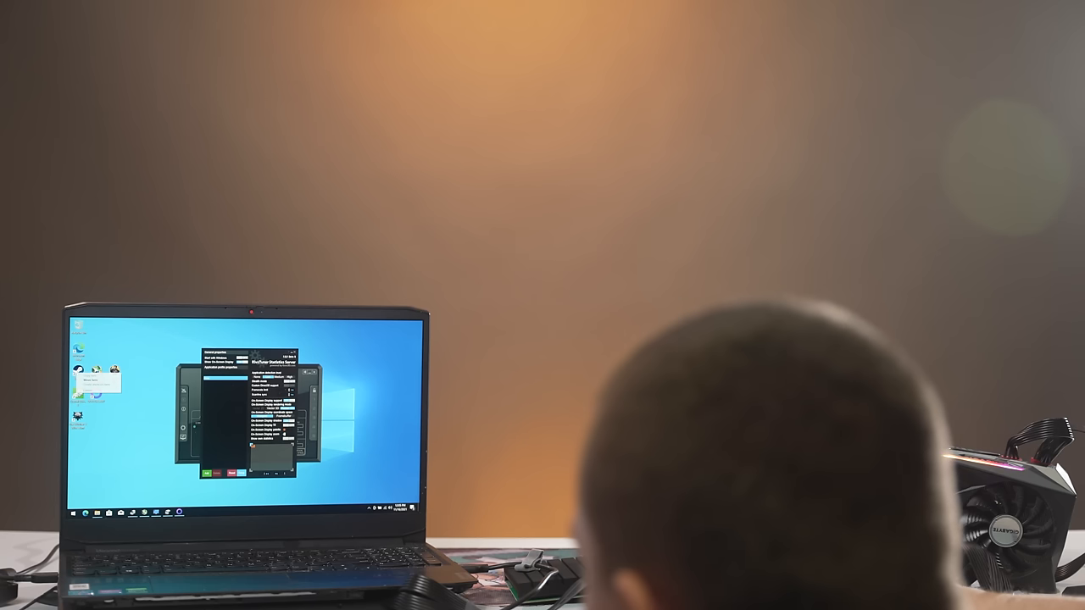
Step: Close the RivaTuner Statistics Server settings window and act on the desktop taskbar
click(74, 511)
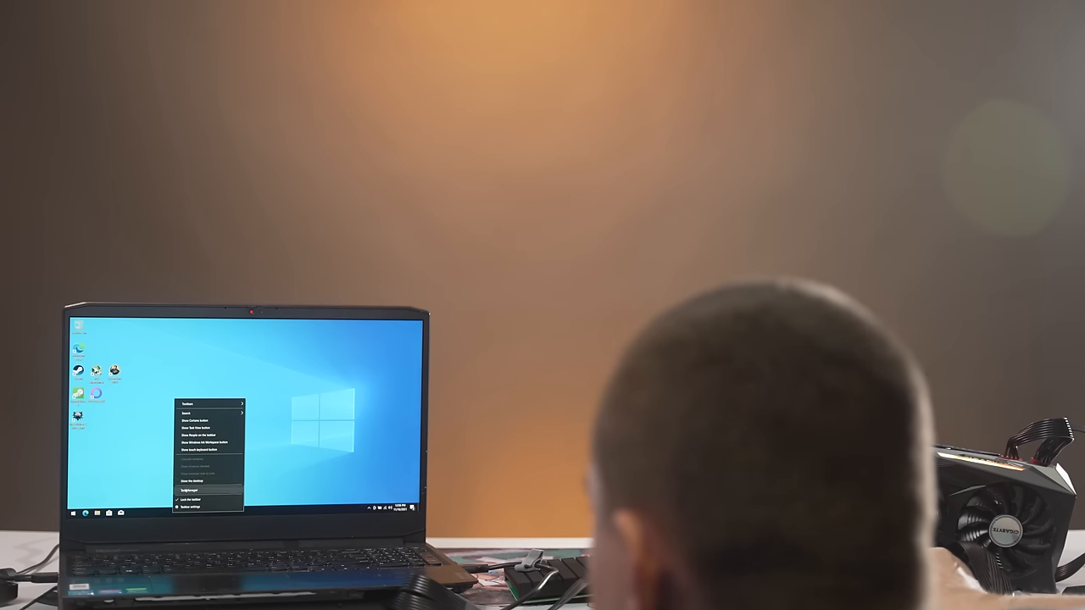
click(190, 490)
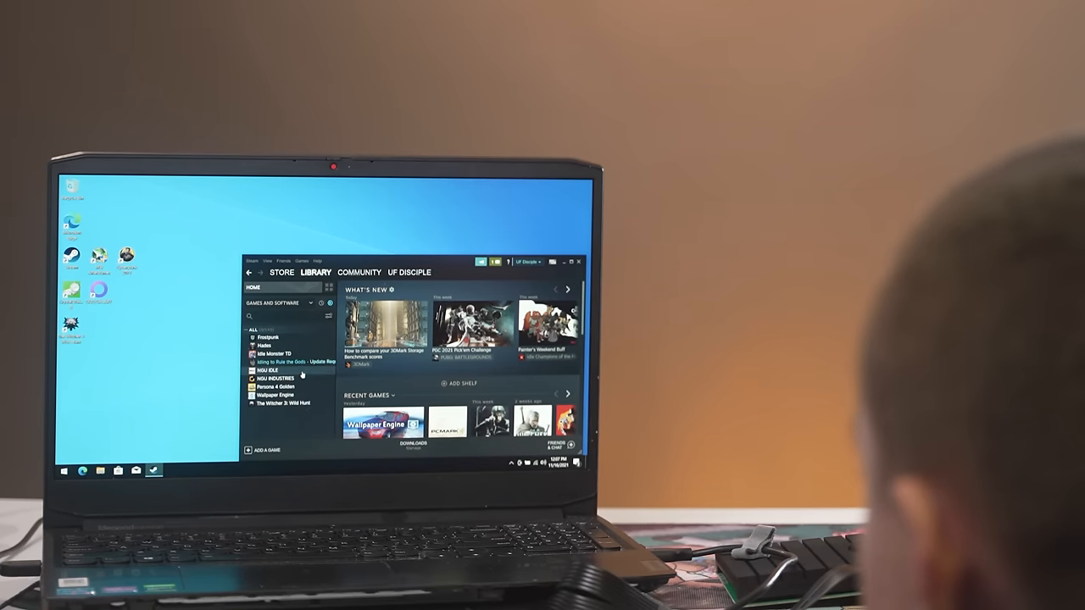
Step: Launch The Witcher 3 from Steam, allowing Steam Client Service, and open its options
click(281, 403)
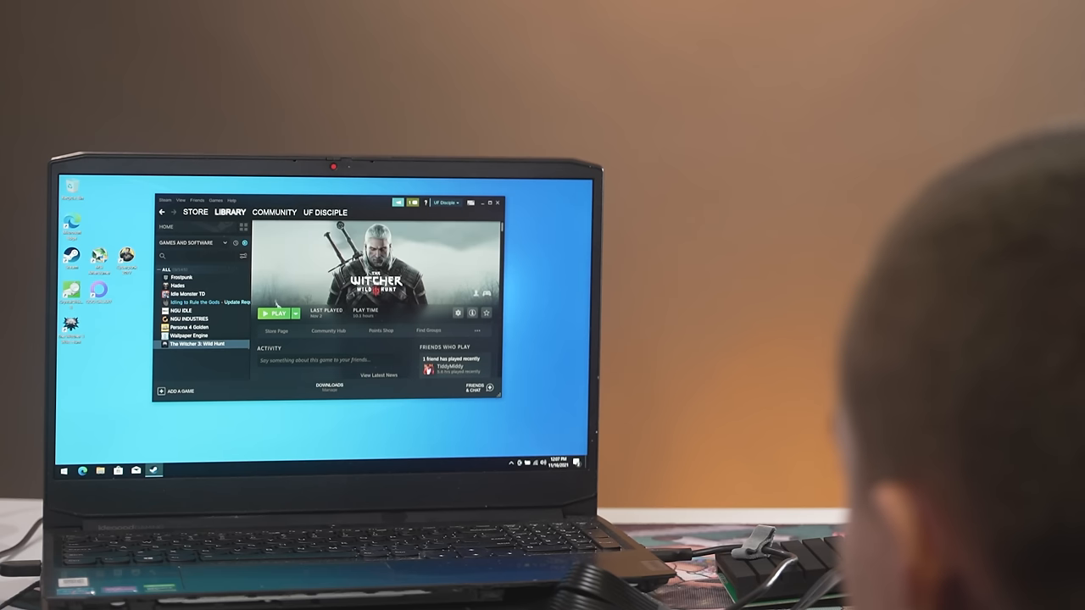
click(276, 313)
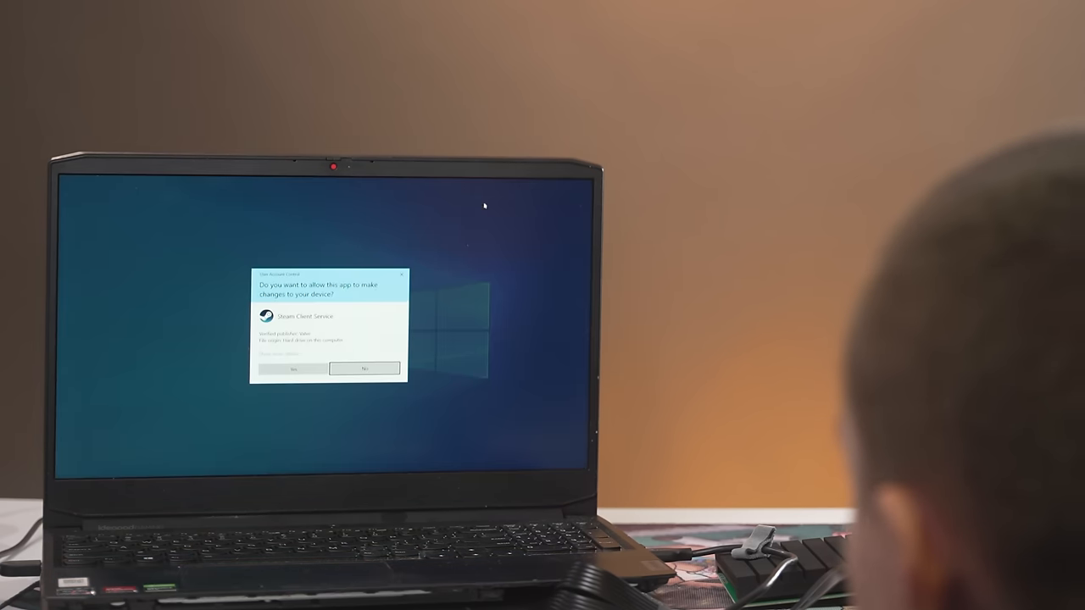
click(292, 368)
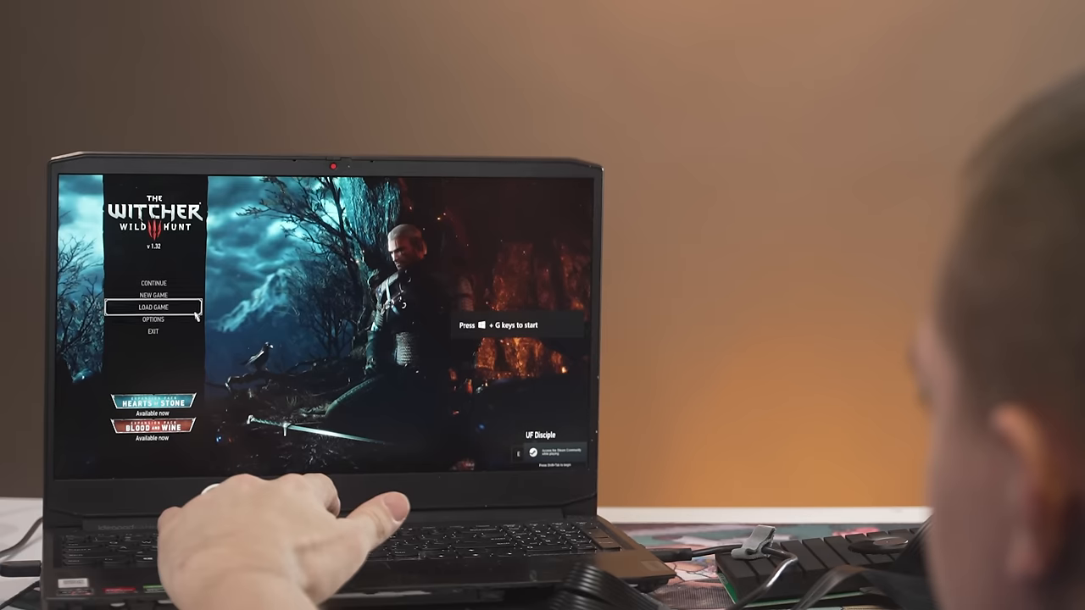
click(153, 319)
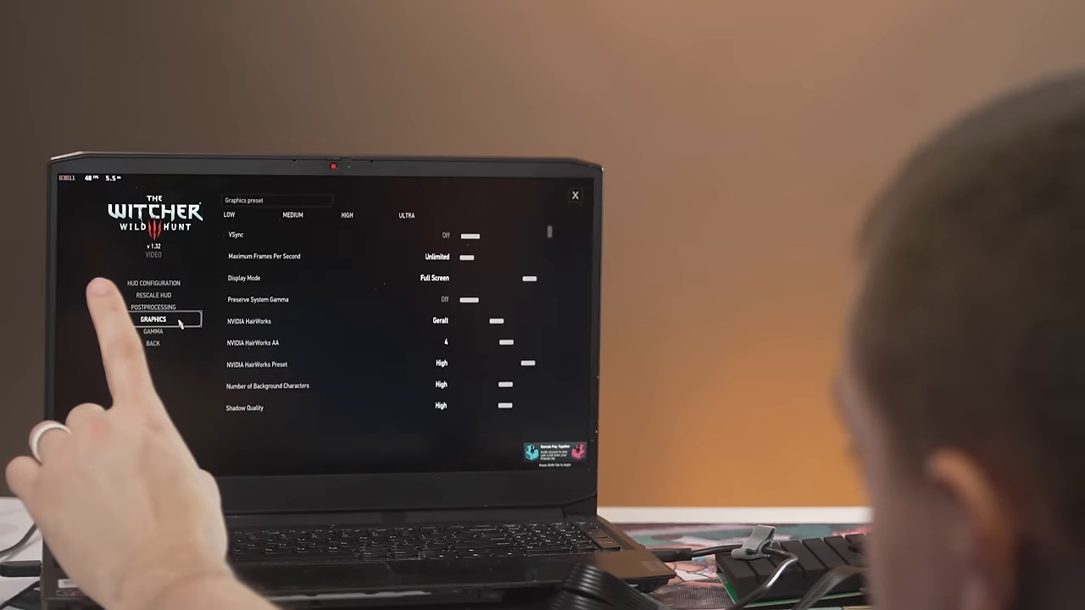
Step: Set HairWorks On, Background Characters and Shadow Quality to Ultra, then exit the game
click(407, 214)
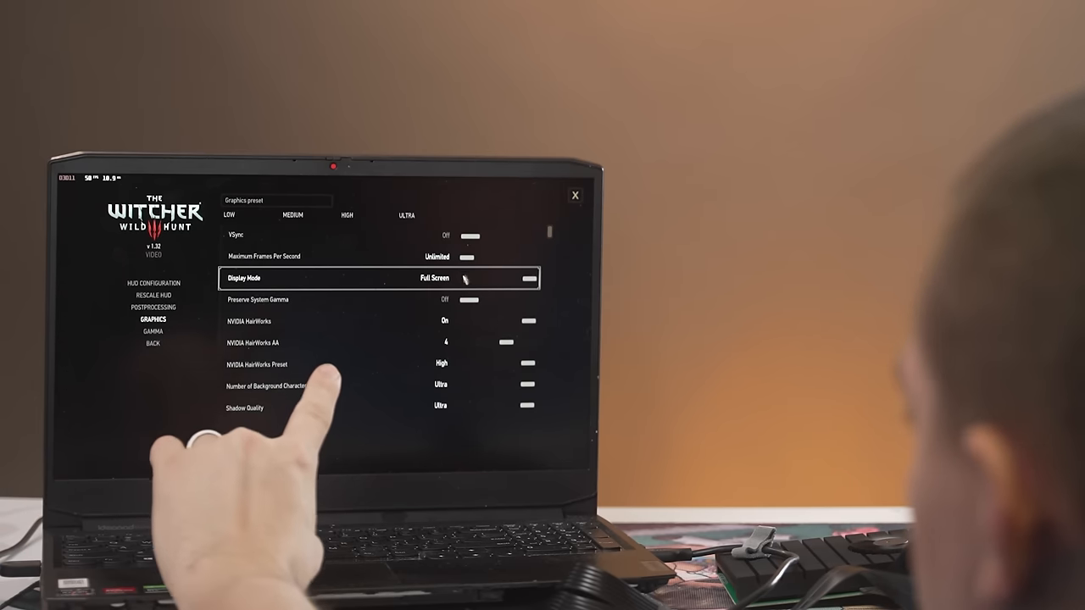
click(575, 195)
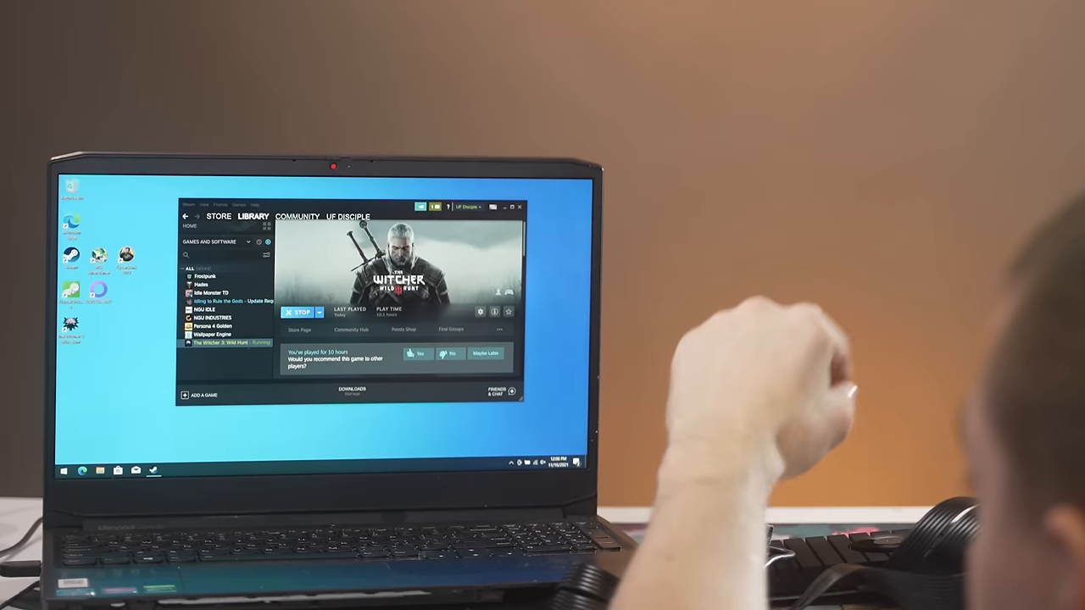
Step: Stop The Witcher 3 in Steam and start Cyberpunk 2077
click(299, 312)
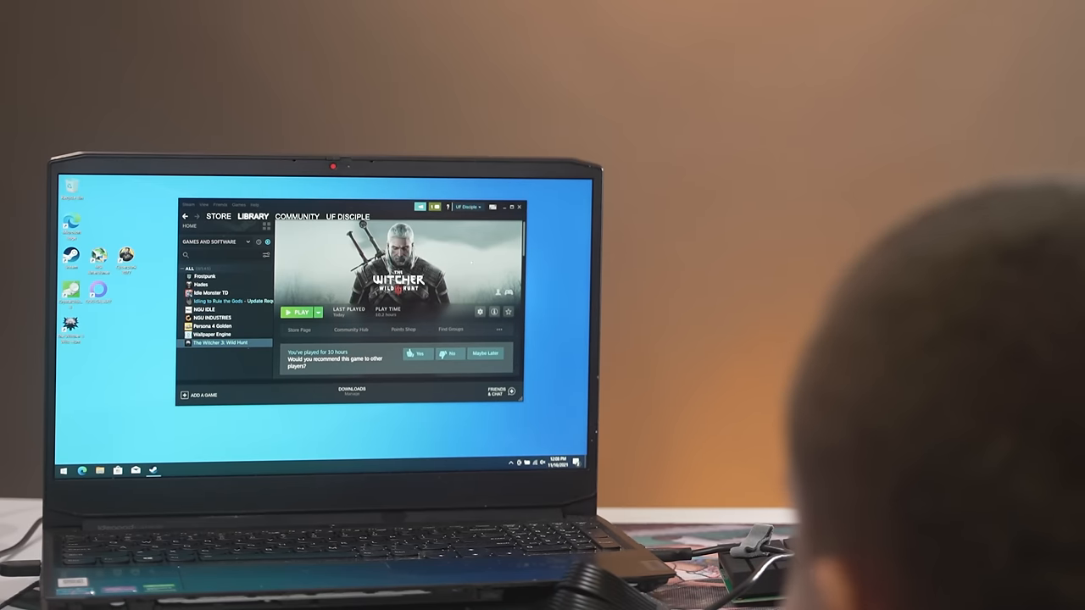
click(518, 206)
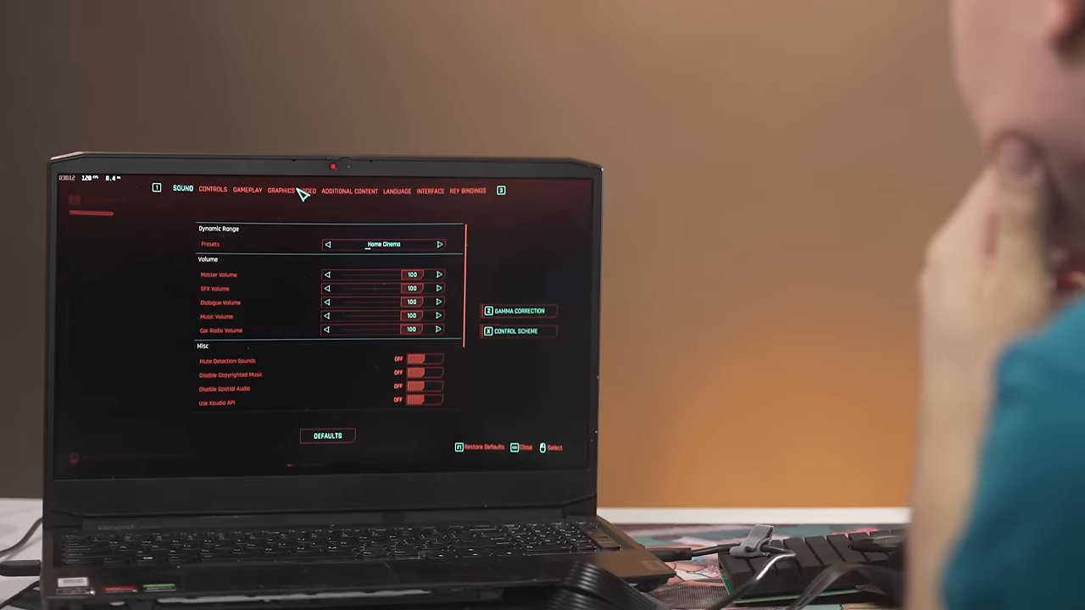
Step: Change Cyberpunk 2077's Texture Quality from Medium to Low in the Graphics settings
click(281, 190)
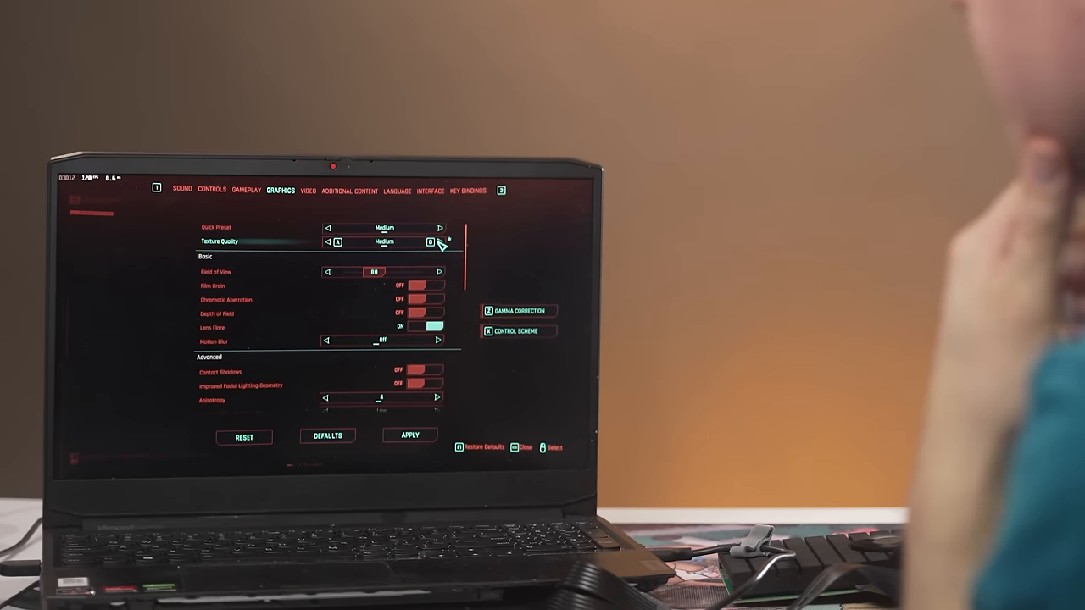
click(326, 243)
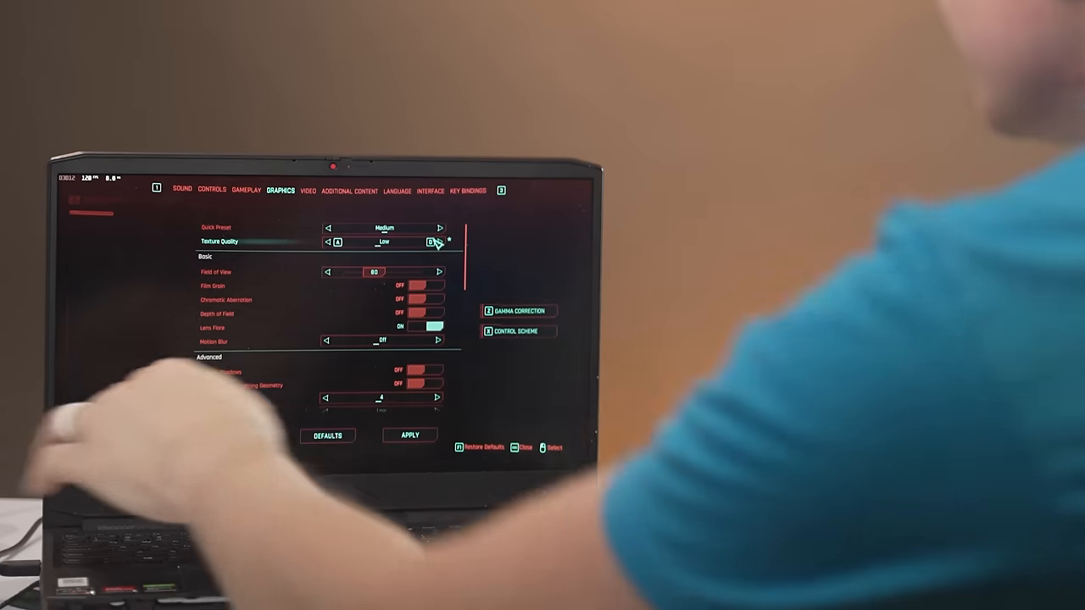
click(409, 434)
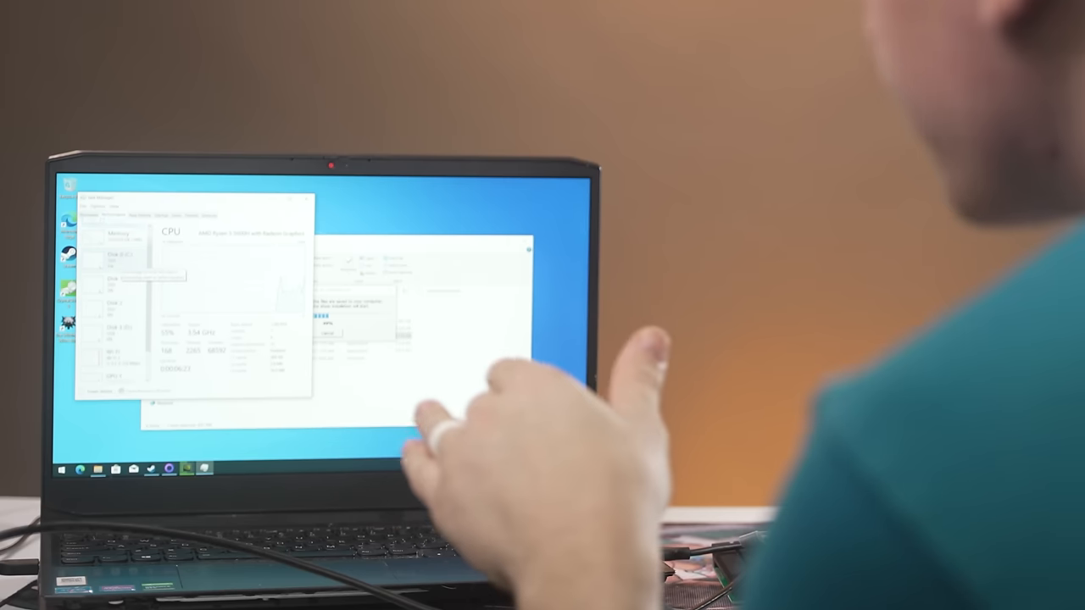
Step: Open Device Manager from the Start menu to begin the NVIDIA driver install
click(110, 345)
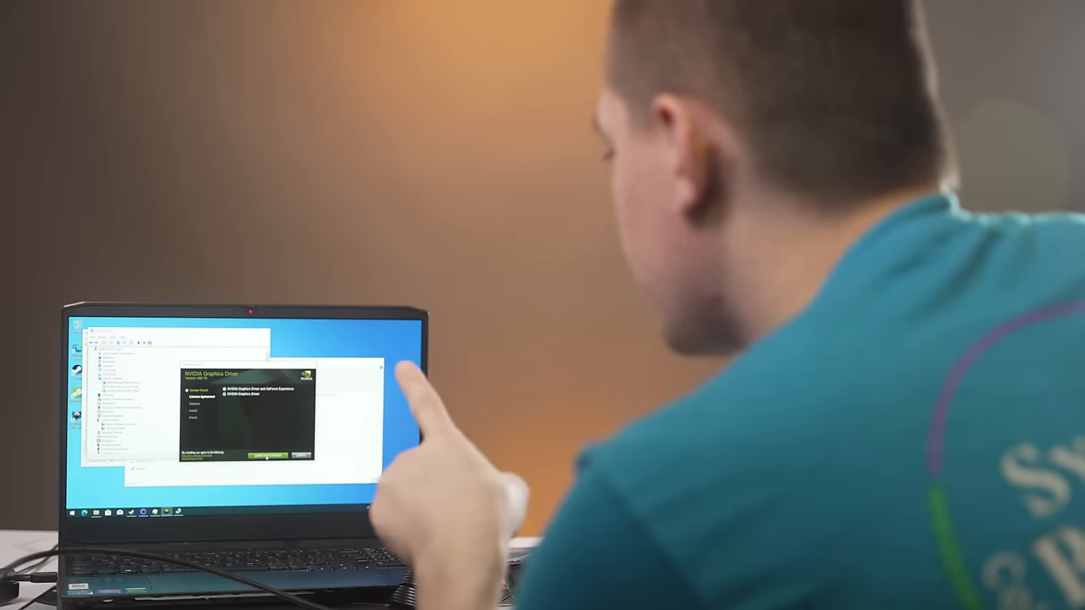
Step: Accept the NVIDIA driver license agreement to reach the Express/Custom installation options
click(267, 456)
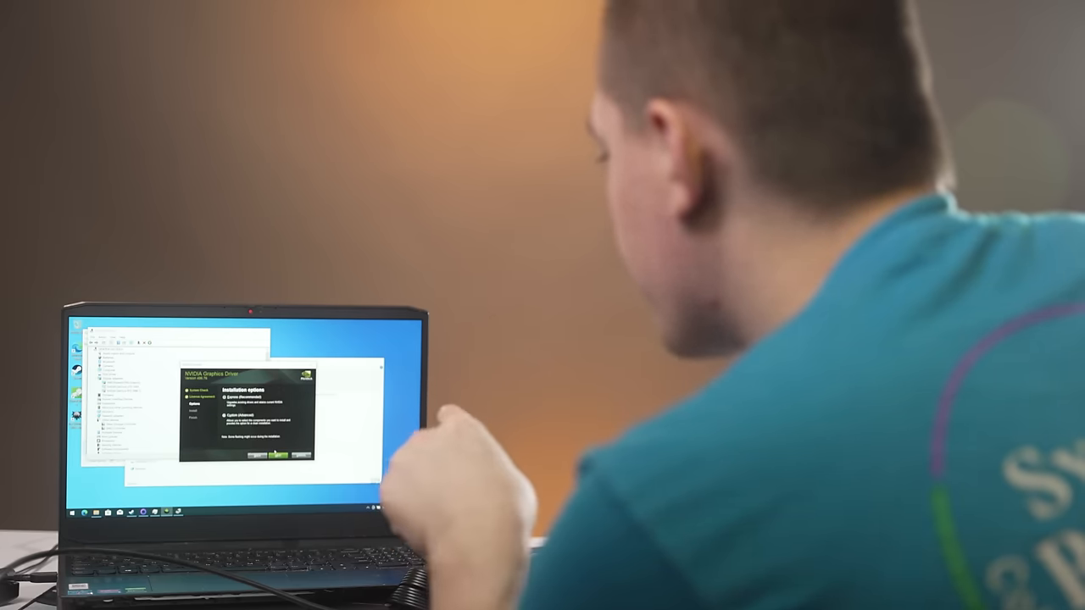